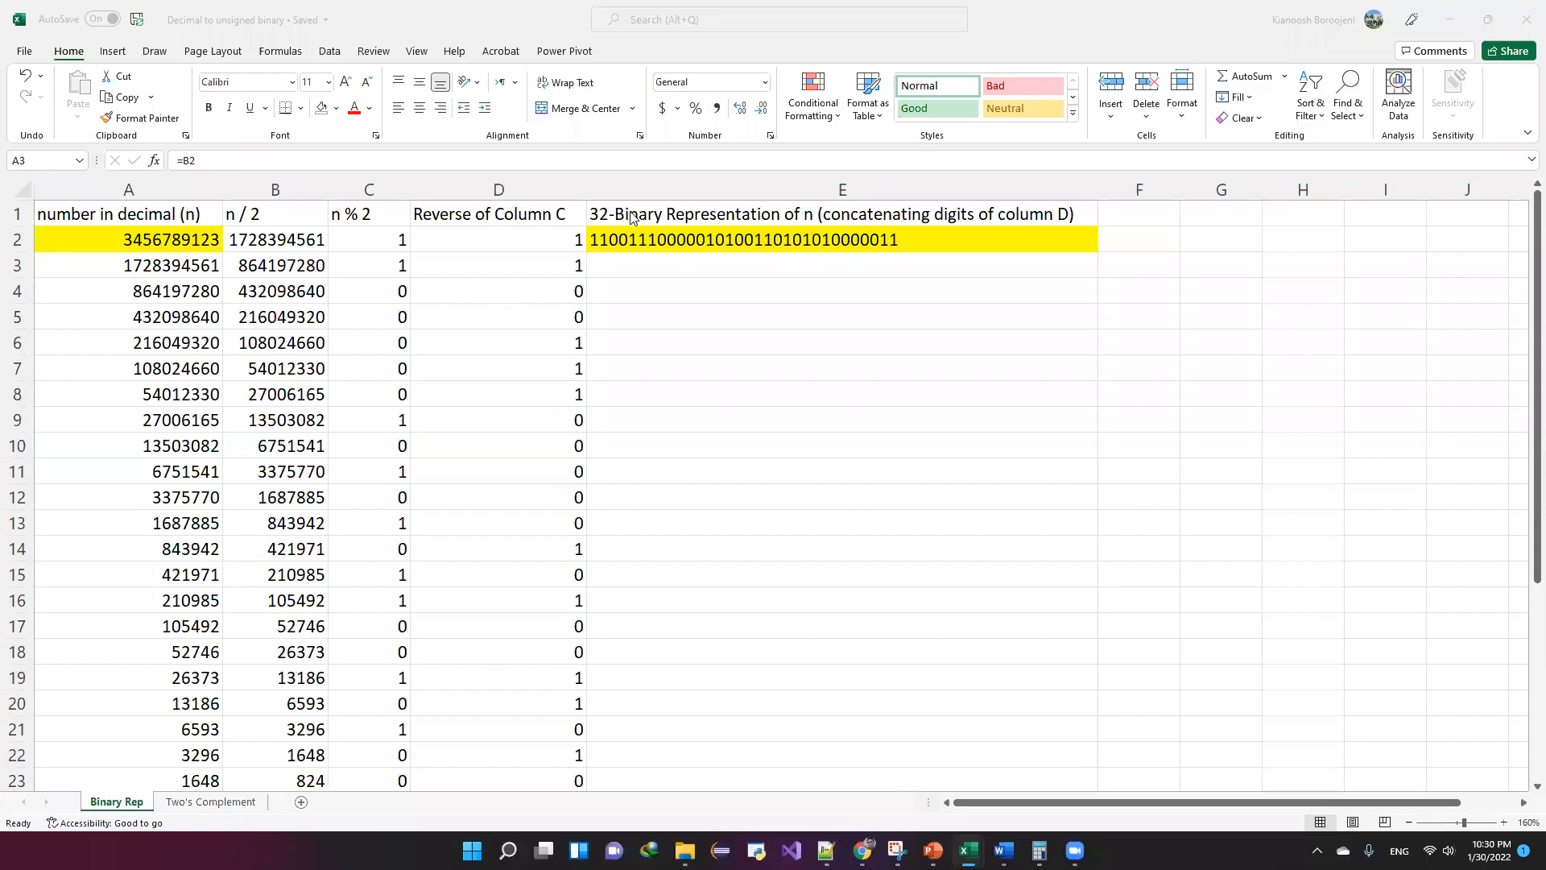
{"action": "mouse_move", "coordinate": [307, 272]}
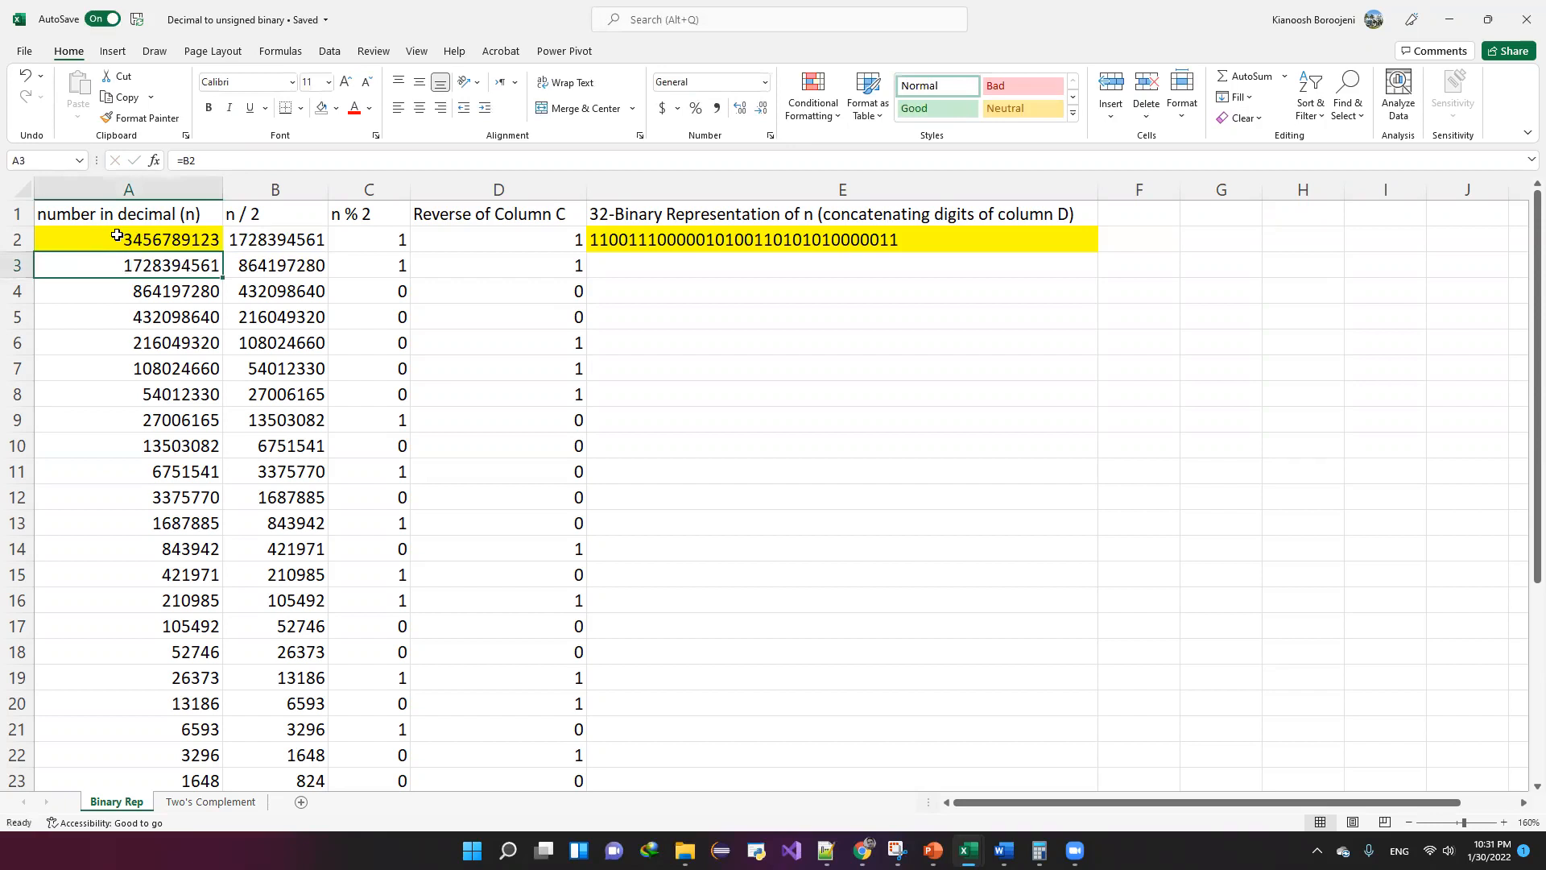
Inspect the halving, A3 link, C3 remainder and E2 CONCAT formulas, then select input cell A2.
{"action": "left_click", "coordinate": [129, 238]}
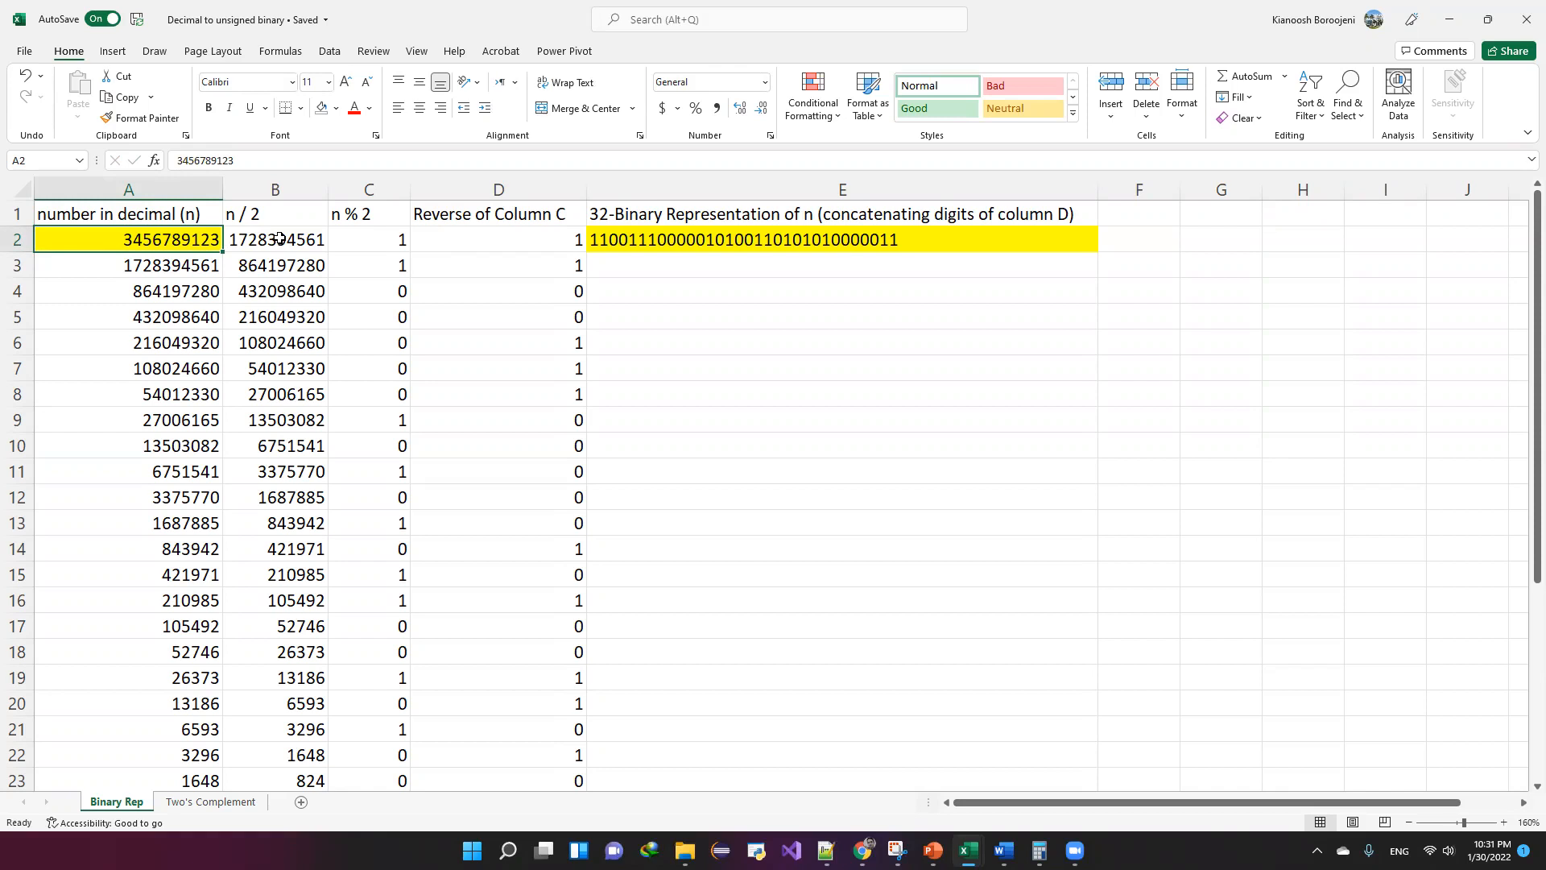
{"action": "left_click", "coordinate": [841, 239]}
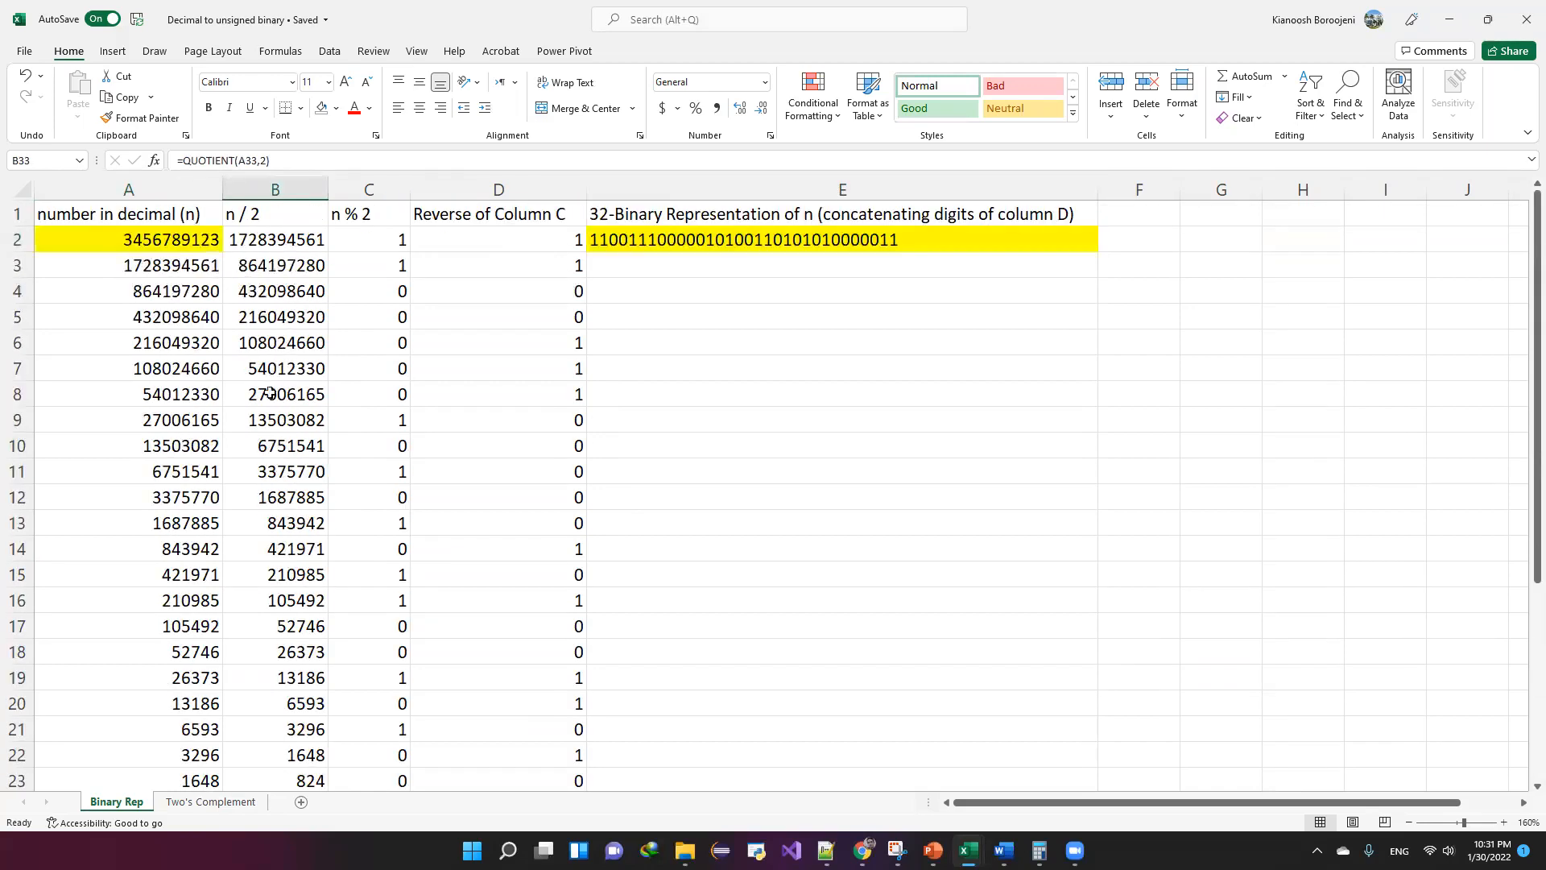
{"action": "mouse_move", "coordinate": [311, 228]}
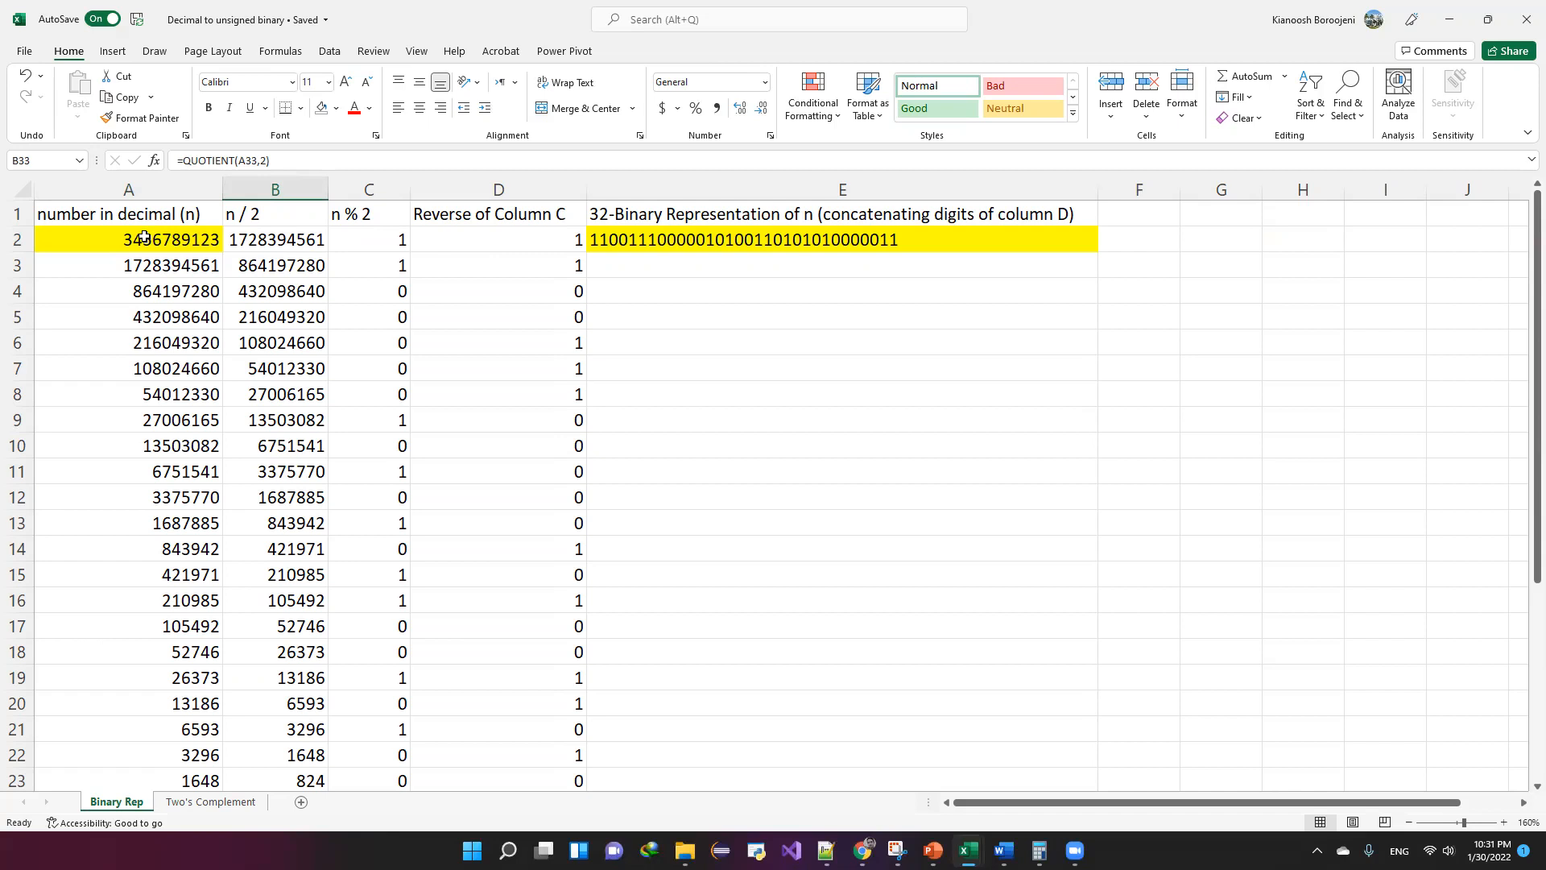
{"action": "left_click", "coordinate": [128, 238]}
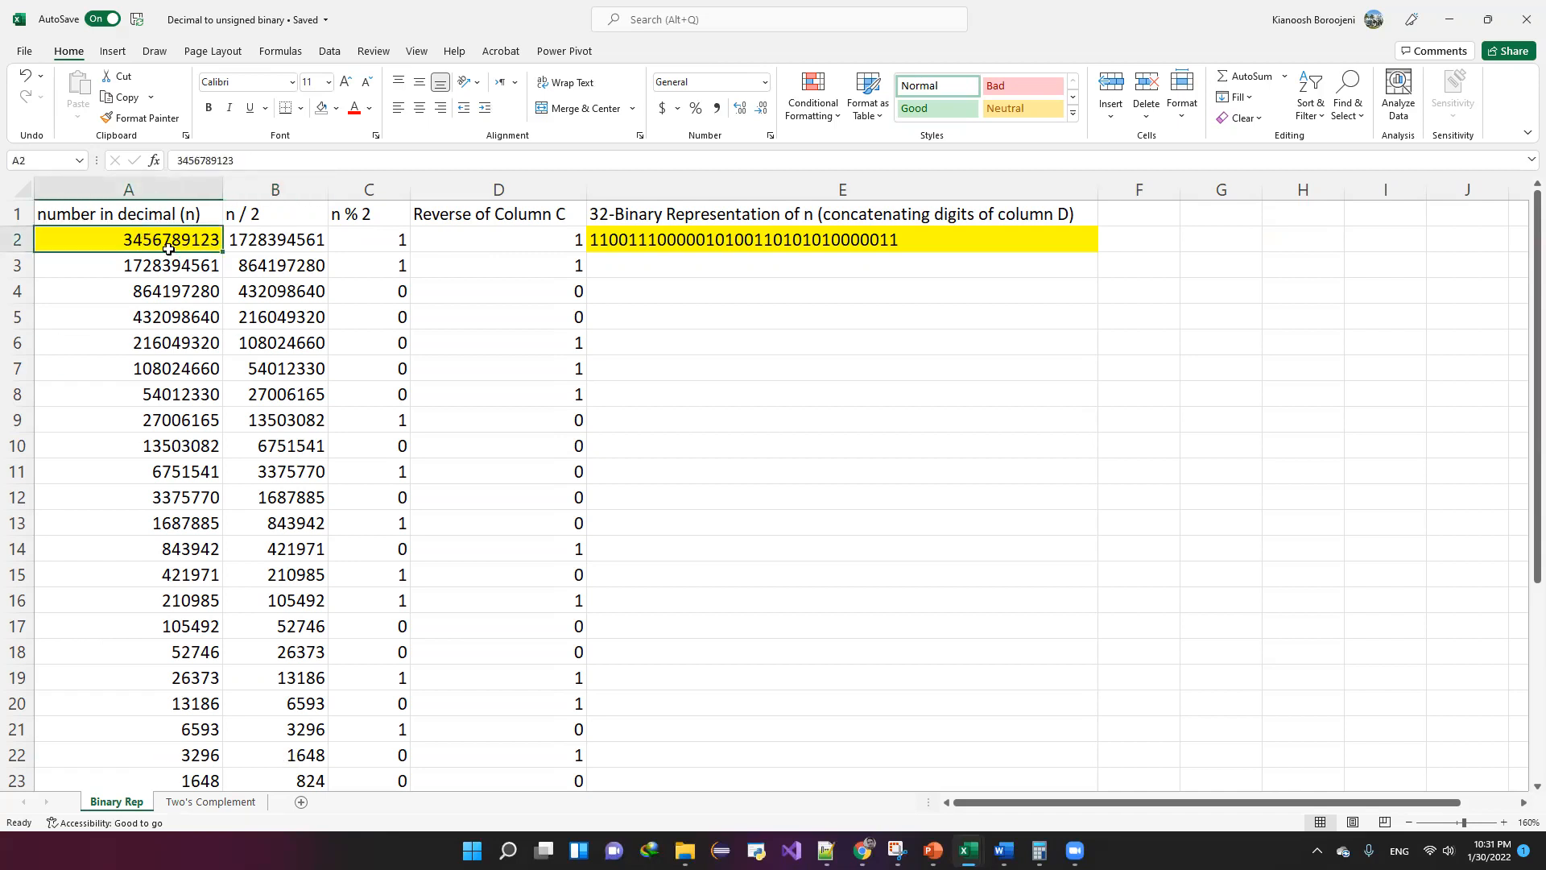
{"action": "mouse_move", "coordinate": [175, 240]}
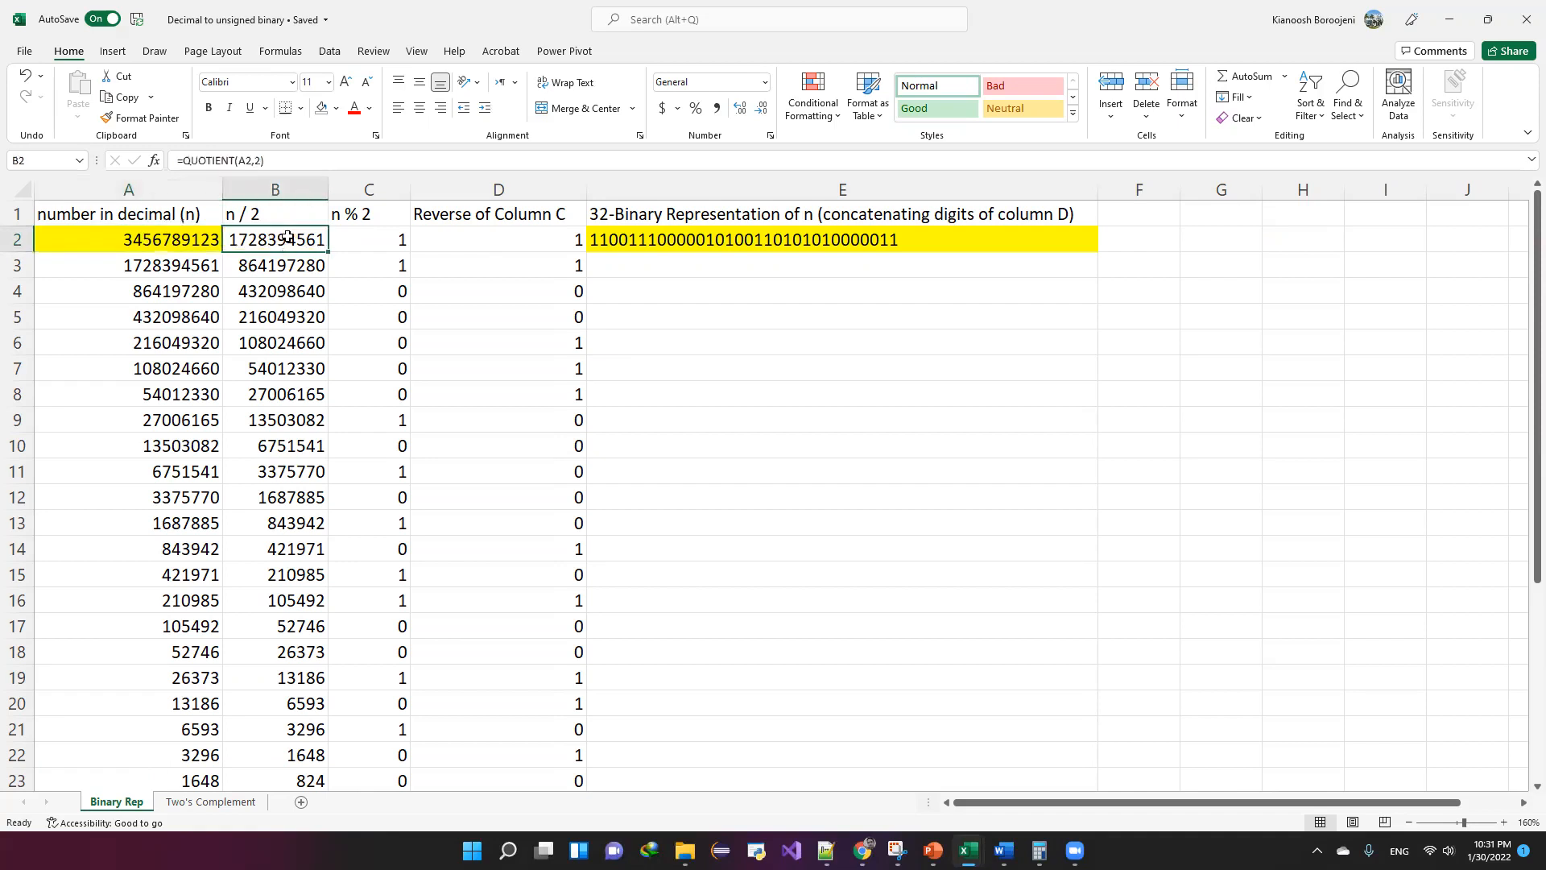
{"action": "left_click", "coordinate": [368, 238]}
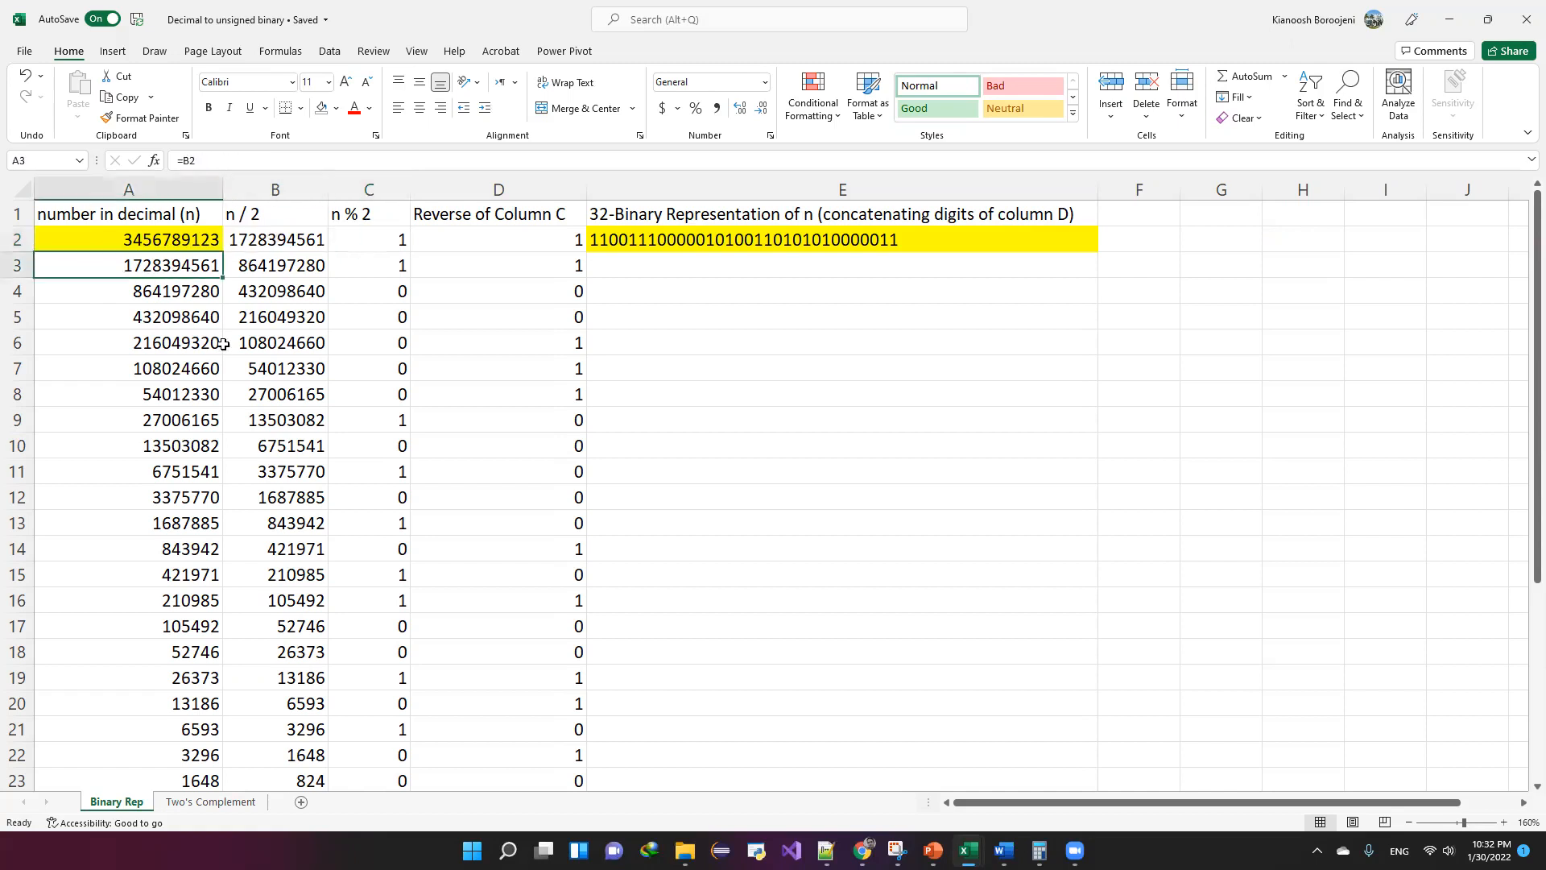
{"action": "mouse_move", "coordinate": [233, 283]}
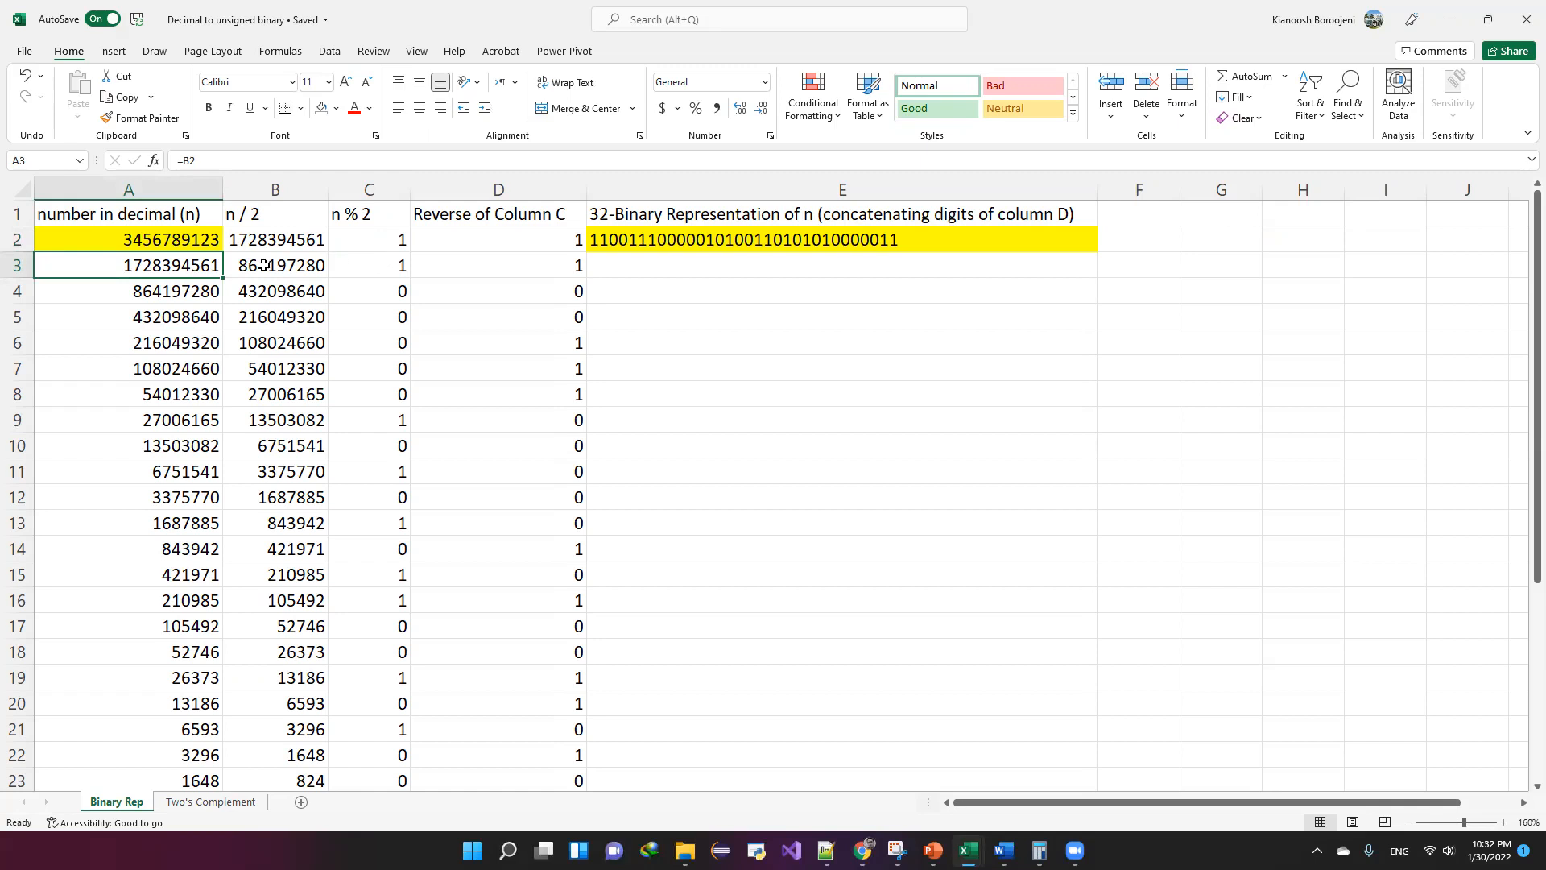
{"action": "left_click", "coordinate": [368, 265]}
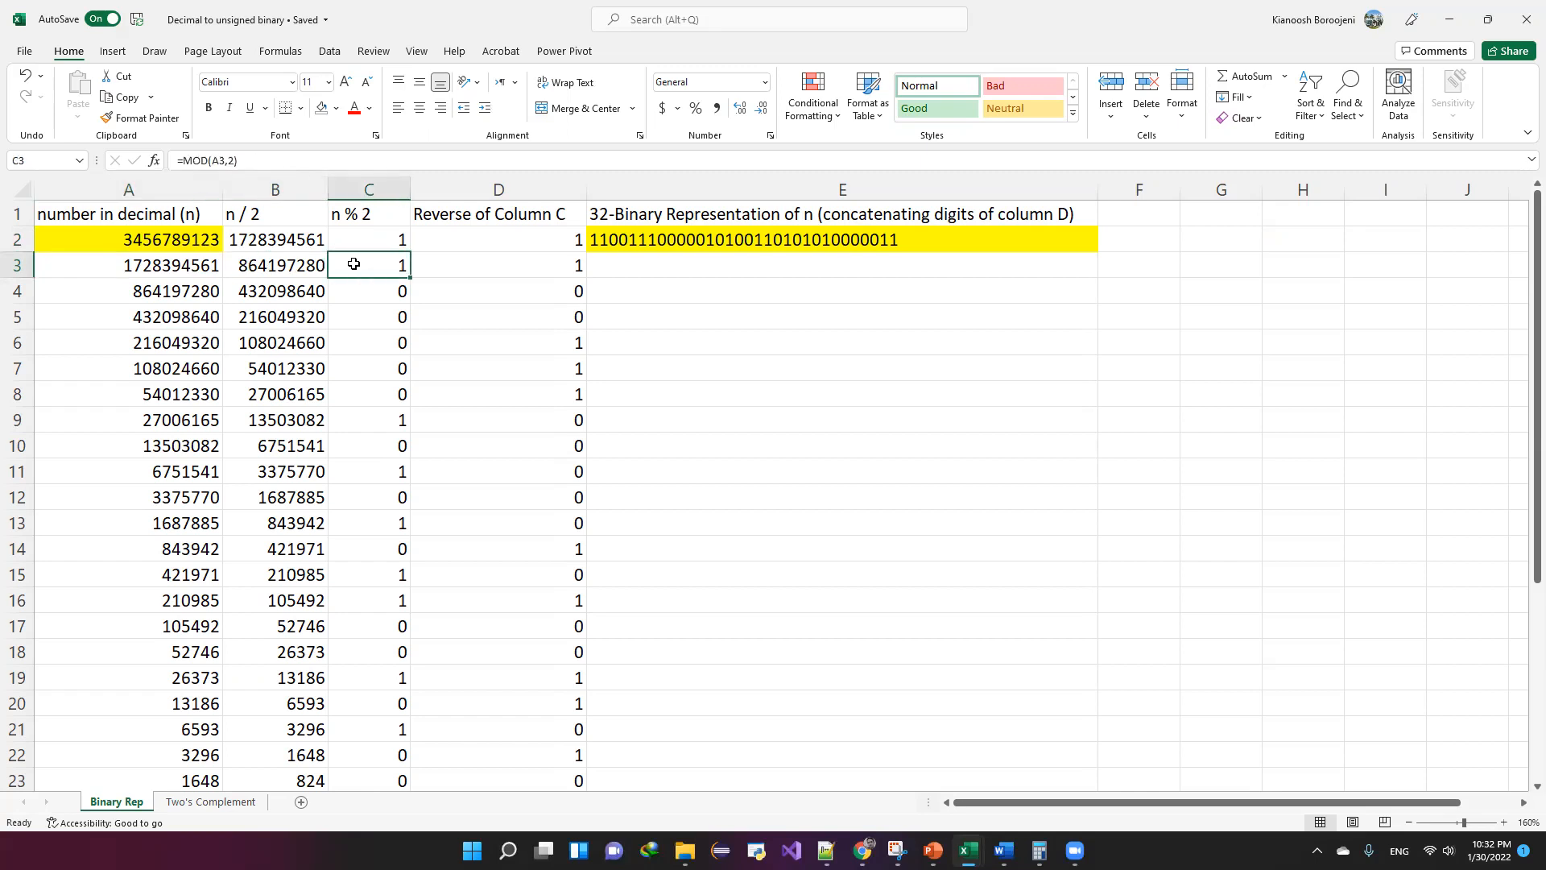
{"action": "mouse_move", "coordinate": [271, 272]}
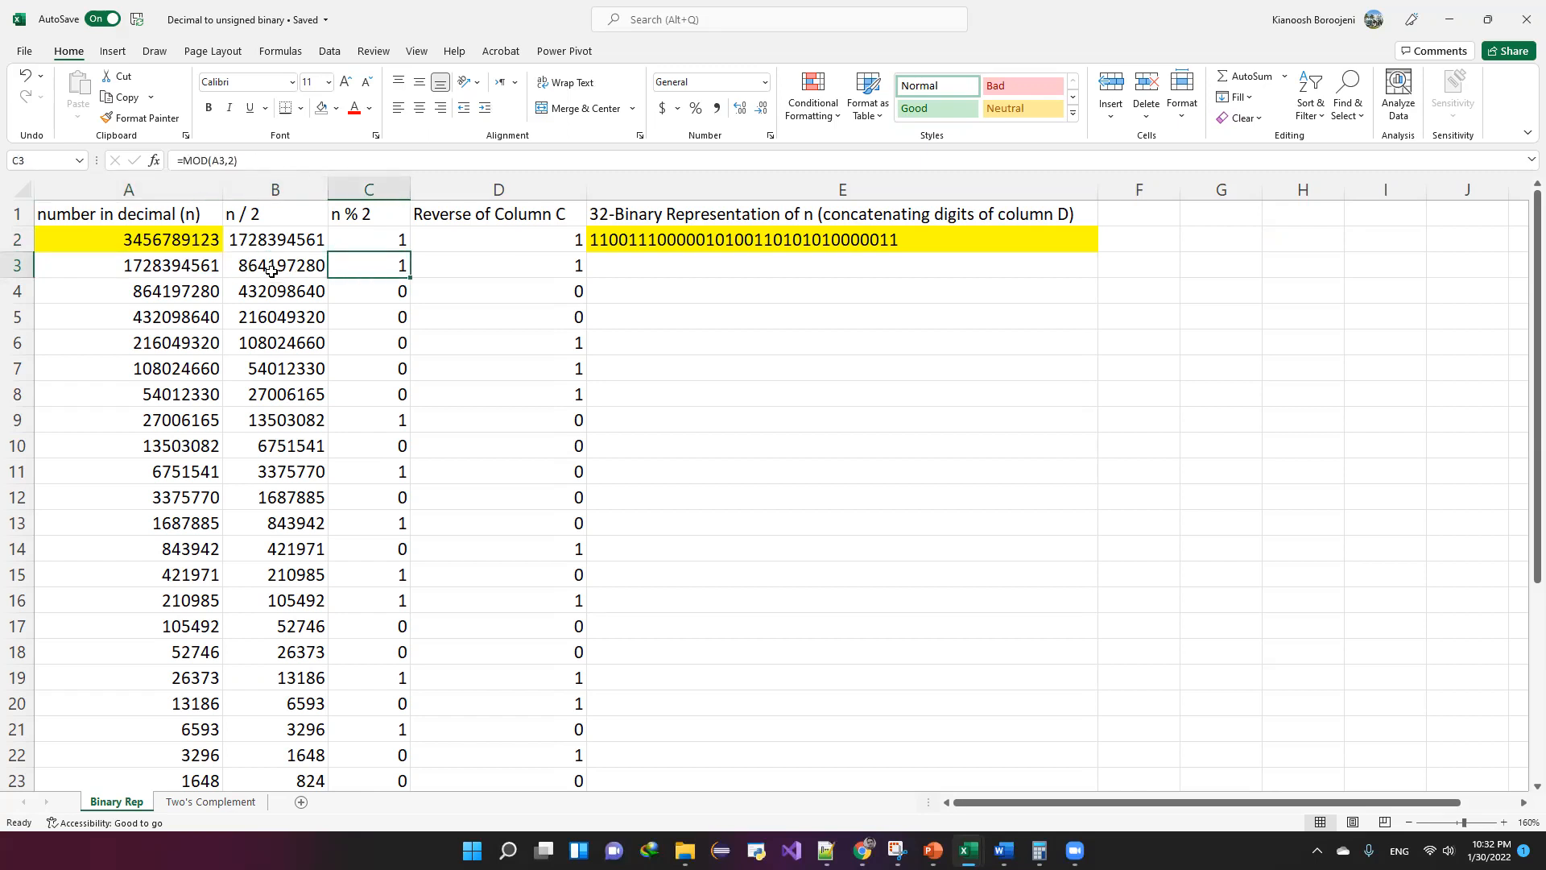
{"action": "scroll", "scroll_direction": "down", "scroll_amount": 3}
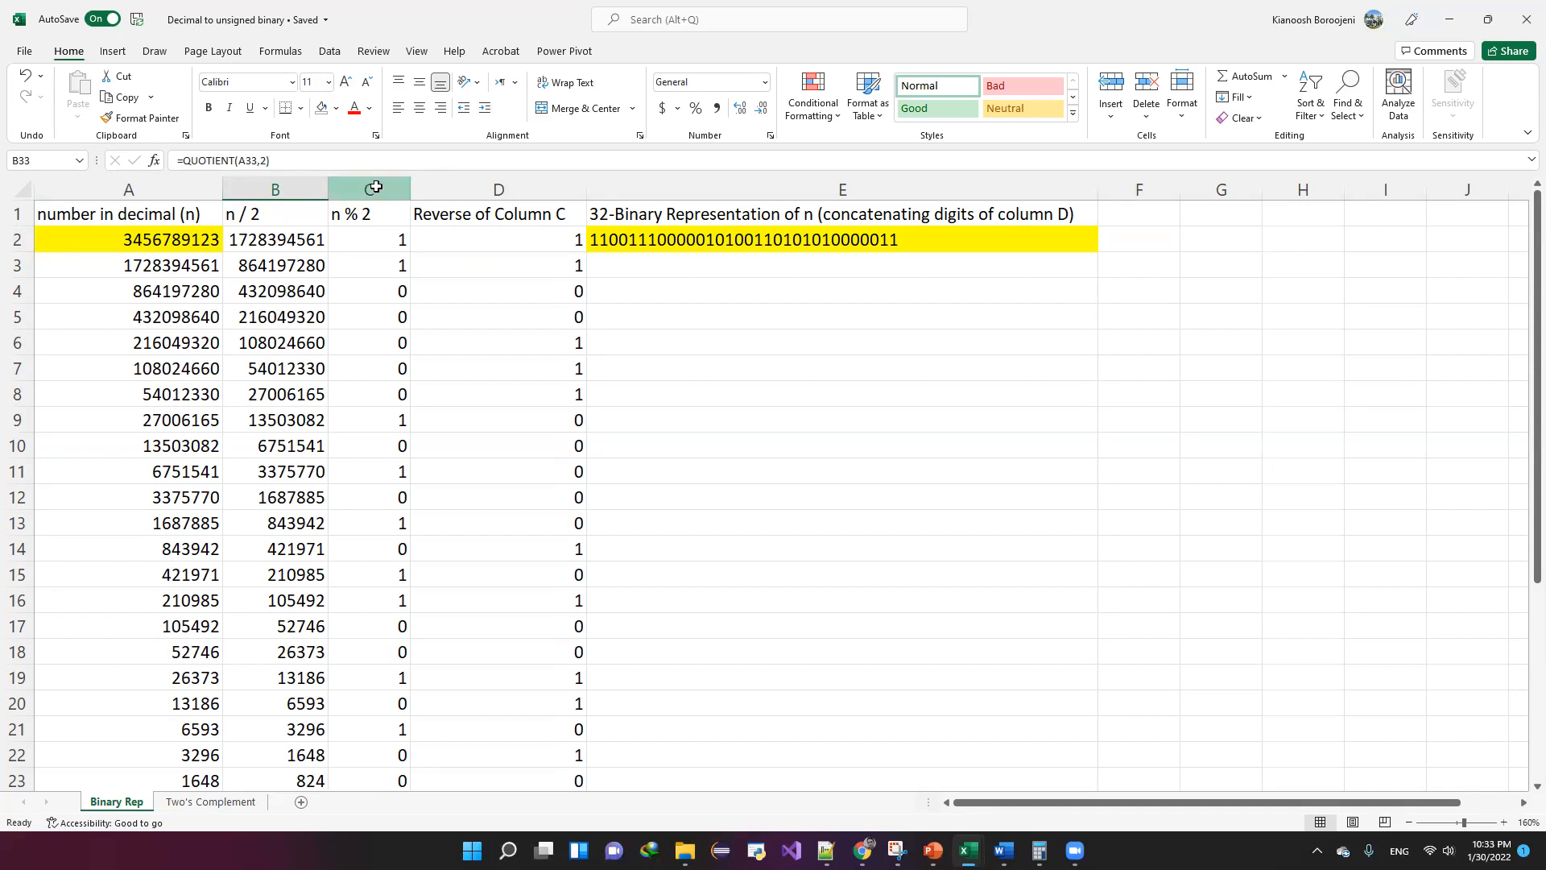
{"action": "left_click", "coordinate": [368, 188]}
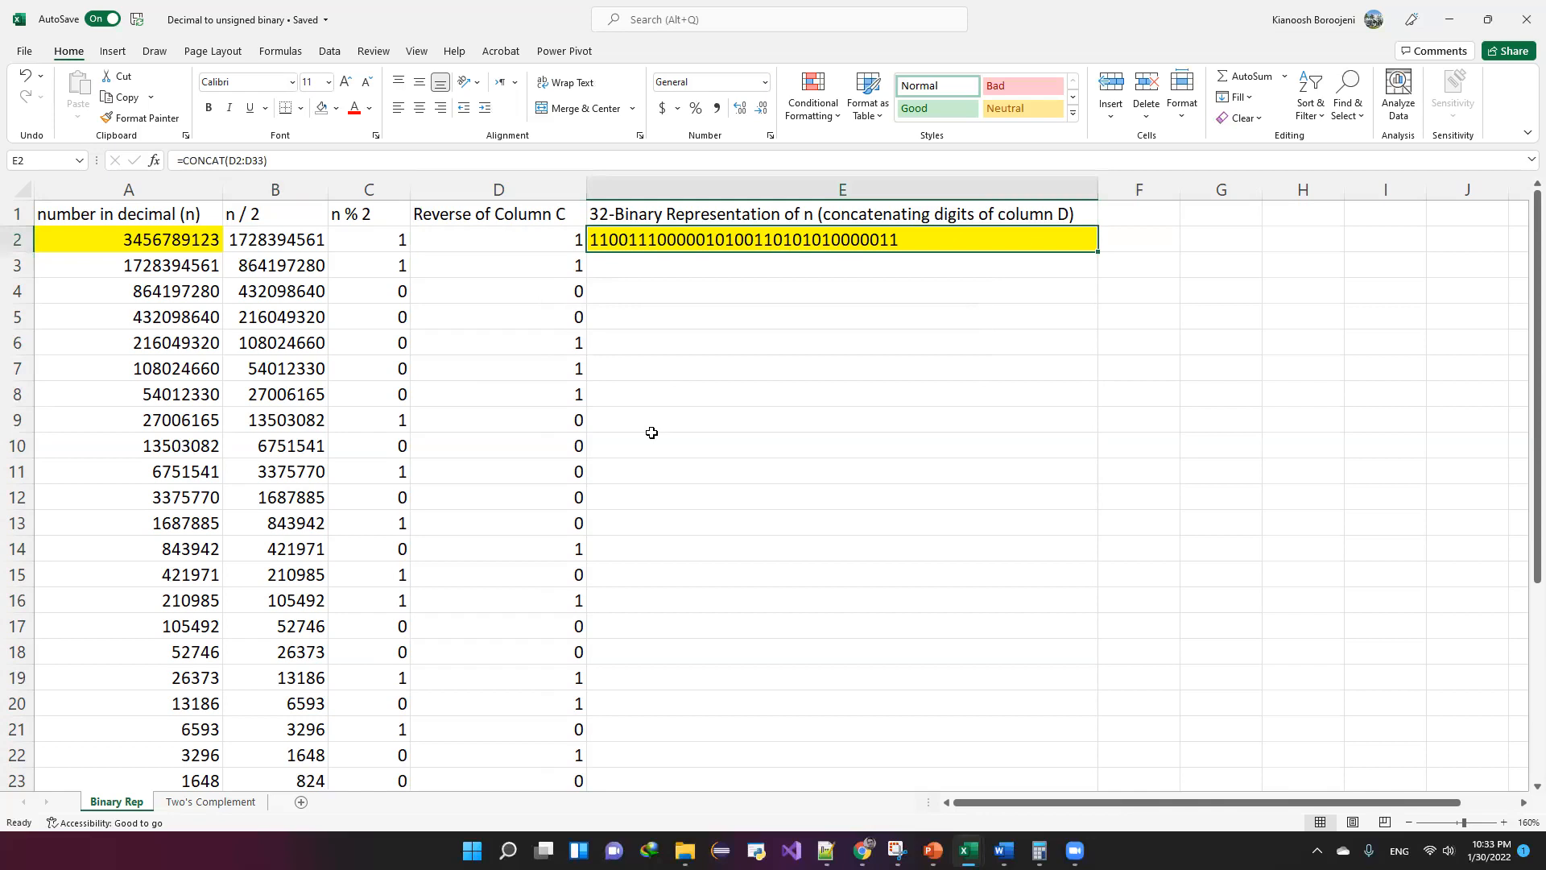
{"action": "left_click", "coordinate": [128, 238]}
{"action": "type", "text": "43"}
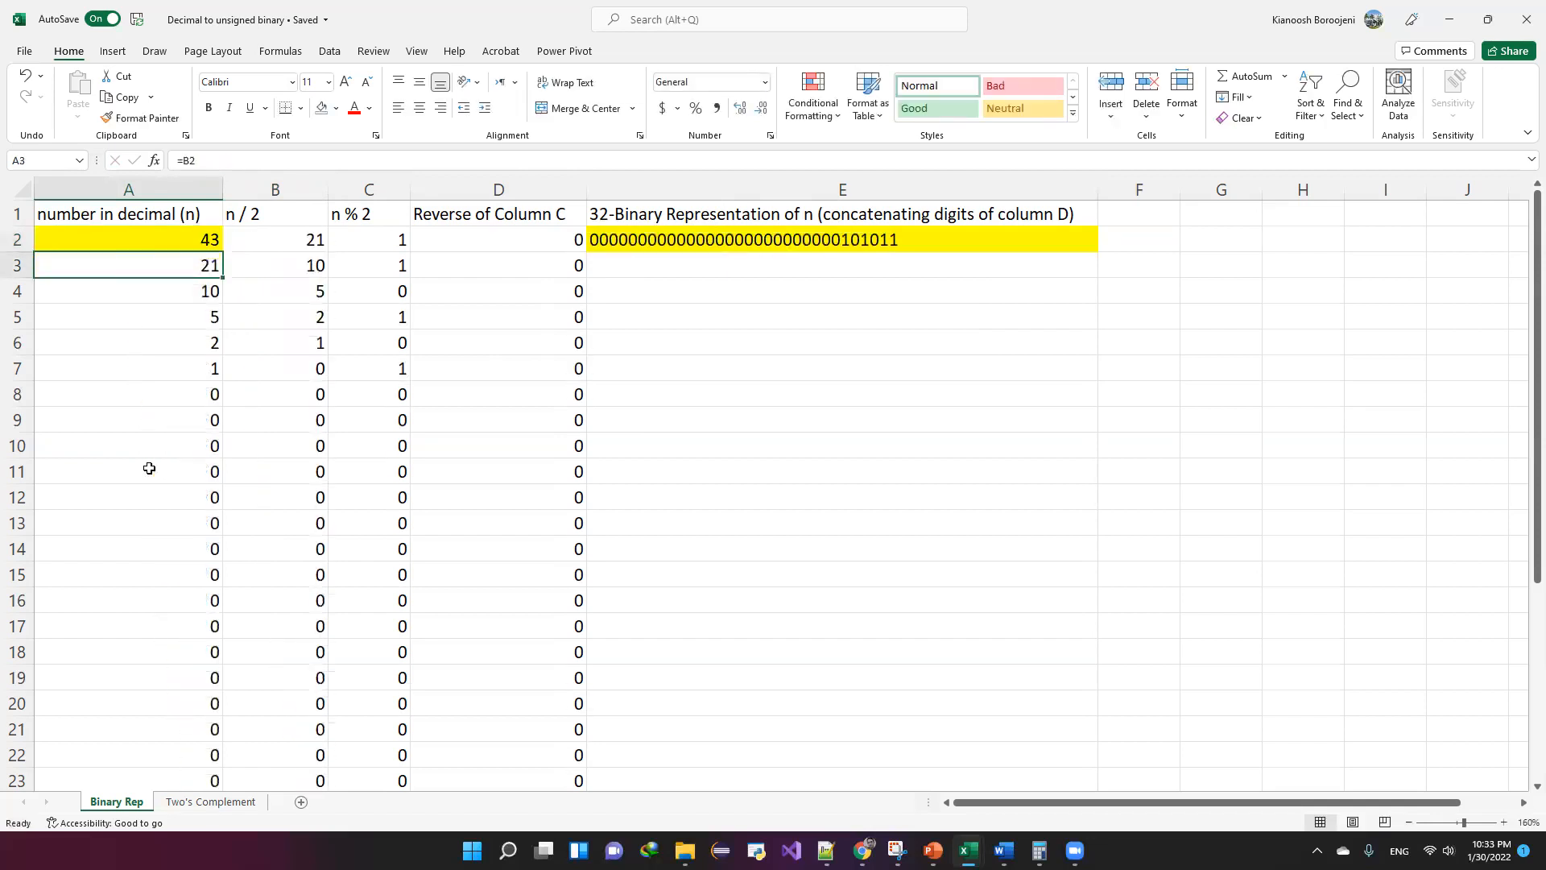
Type 65000 into cell A2, replacing 43, without confirming the entry.
{"action": "left_click", "coordinate": [127, 239]}
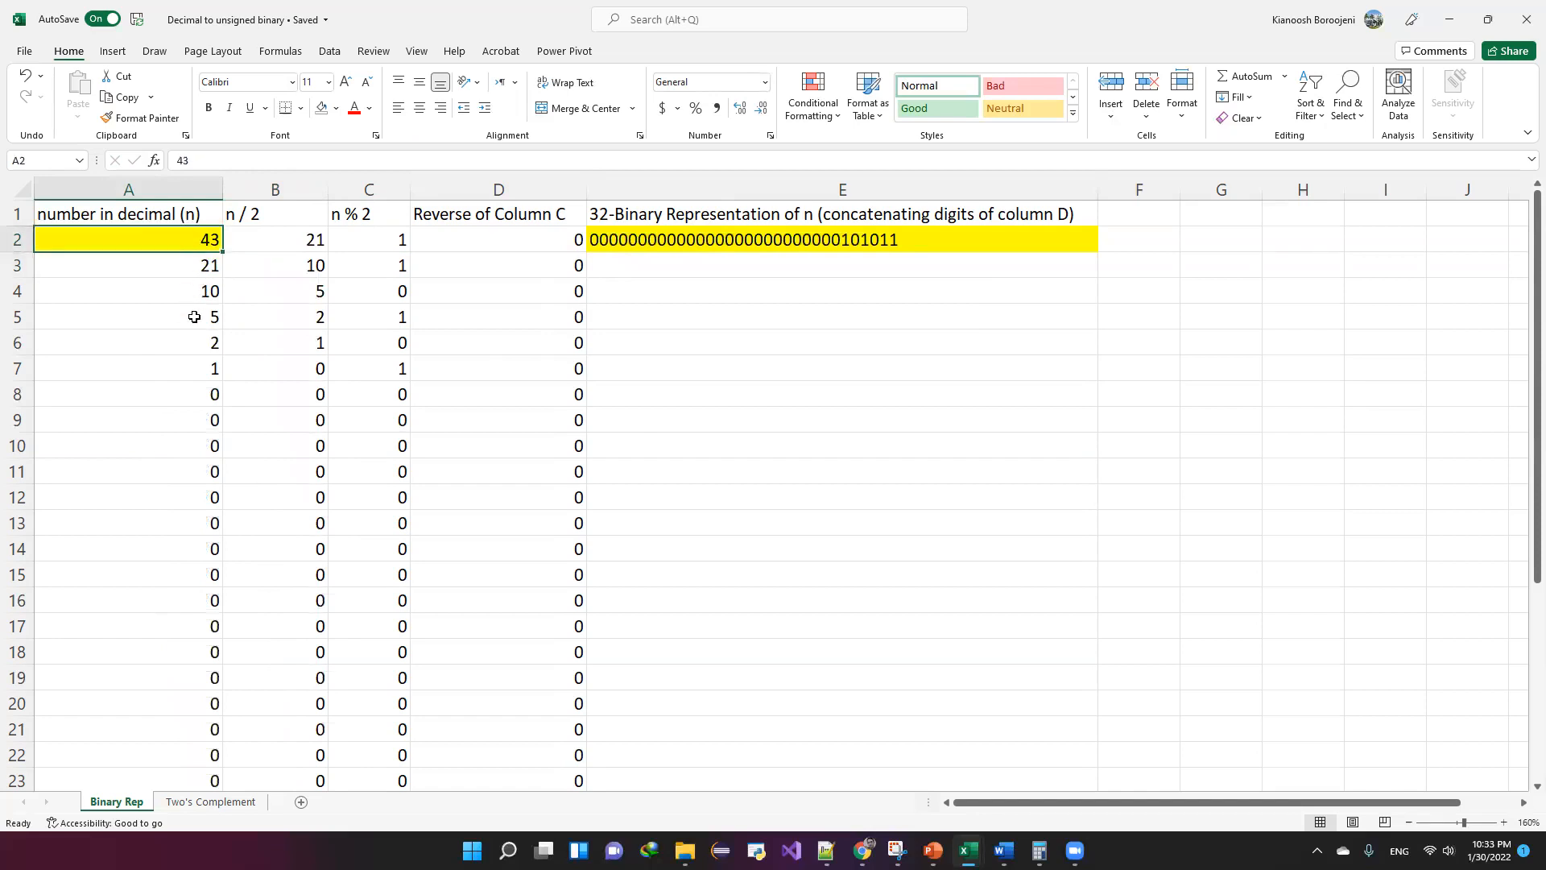
{"action": "mouse_move", "coordinate": [167, 360]}
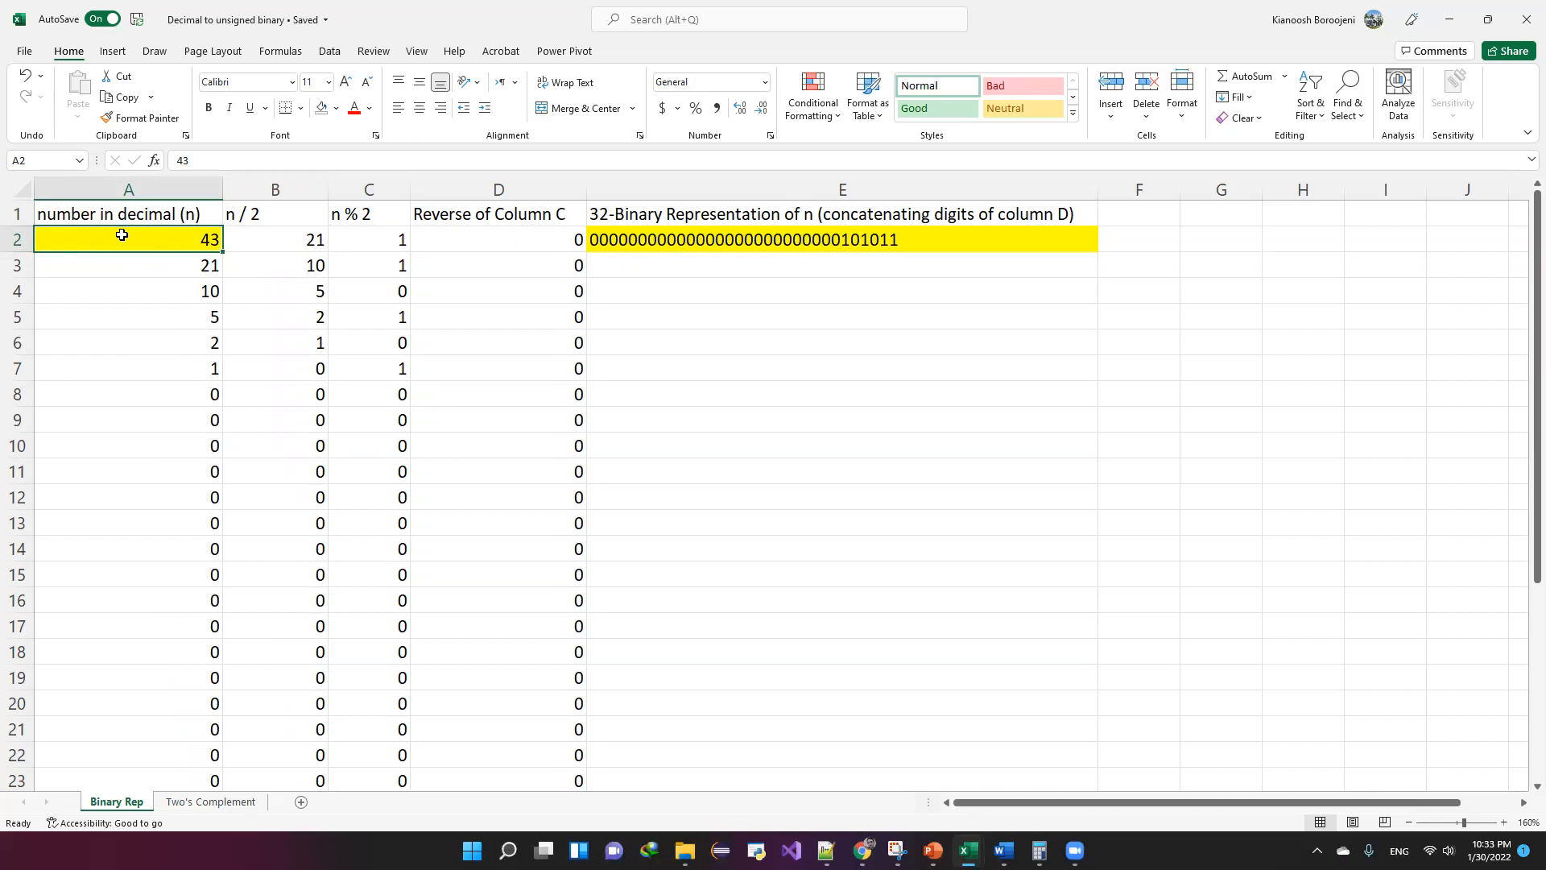
{"action": "type", "text": "65000"}
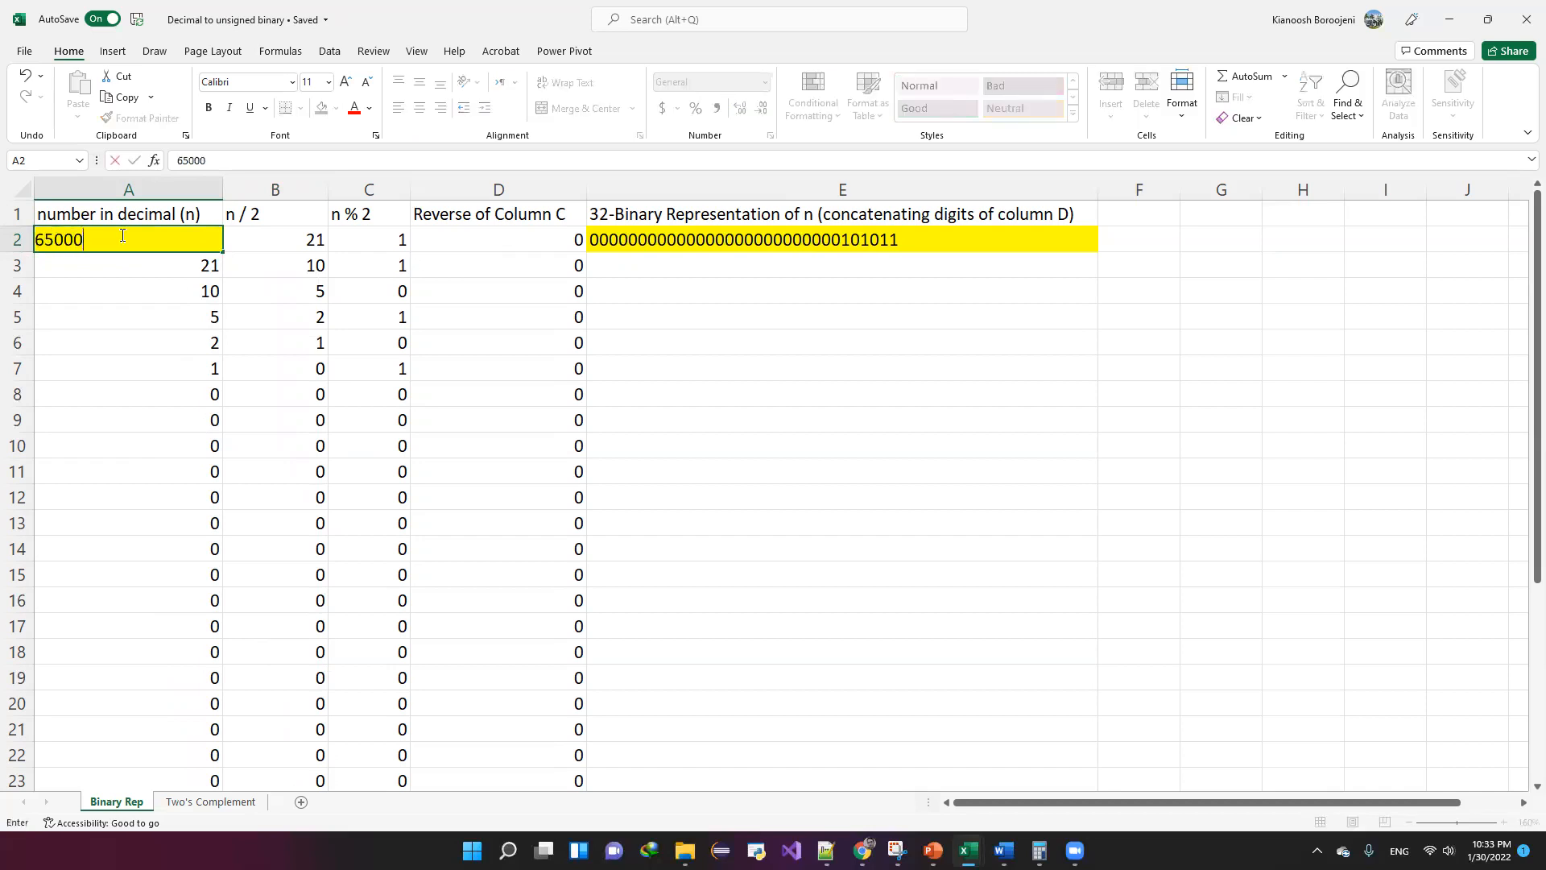